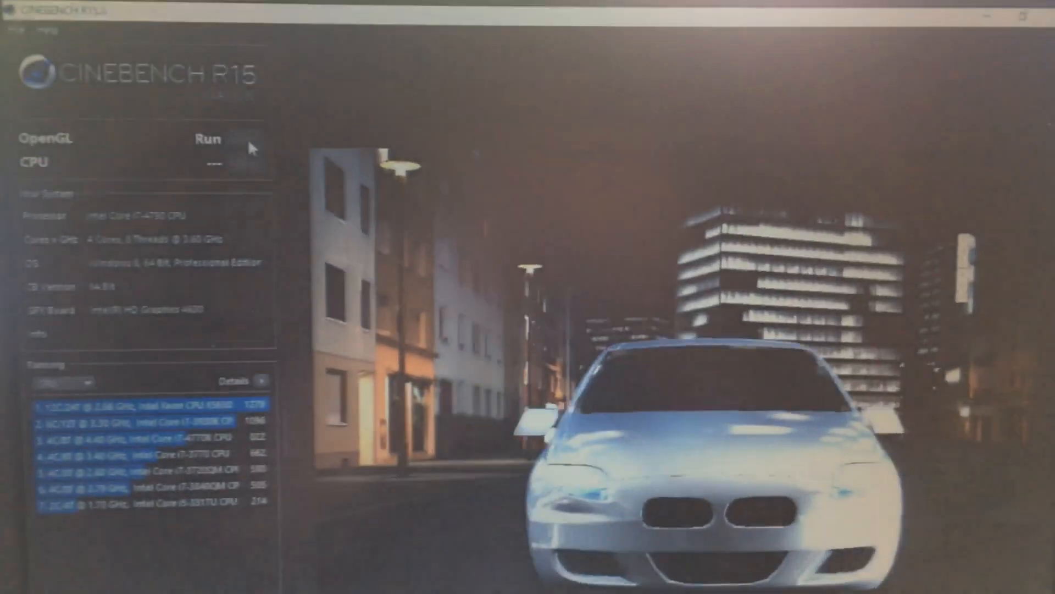
- Let the OpenGL test complete and report its 31.26 fps score
click(206, 139)
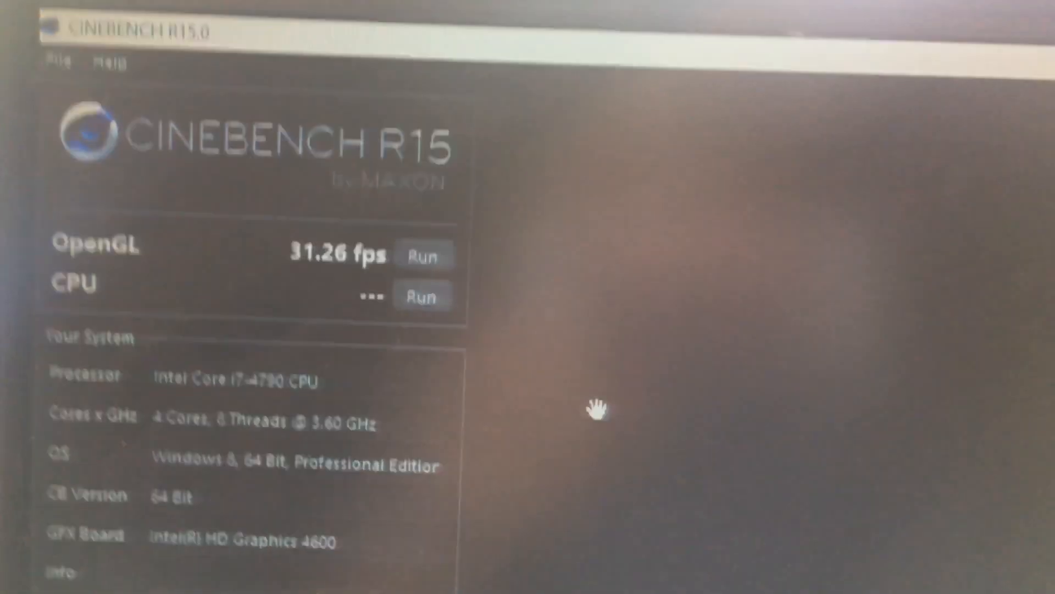
- Run the CPU render benchmark so the test scene starts rendering
click(421, 296)
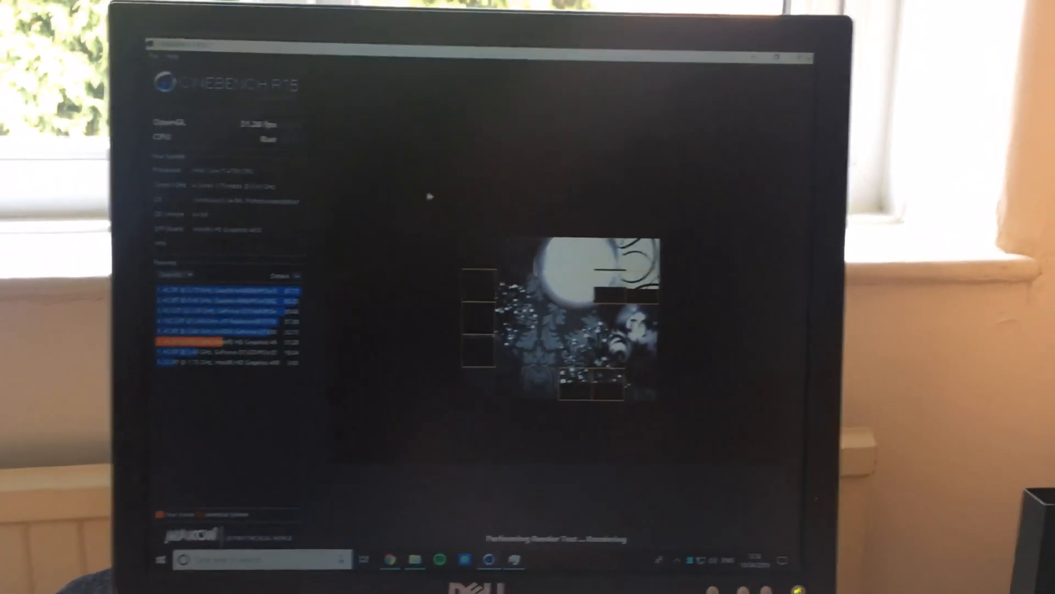